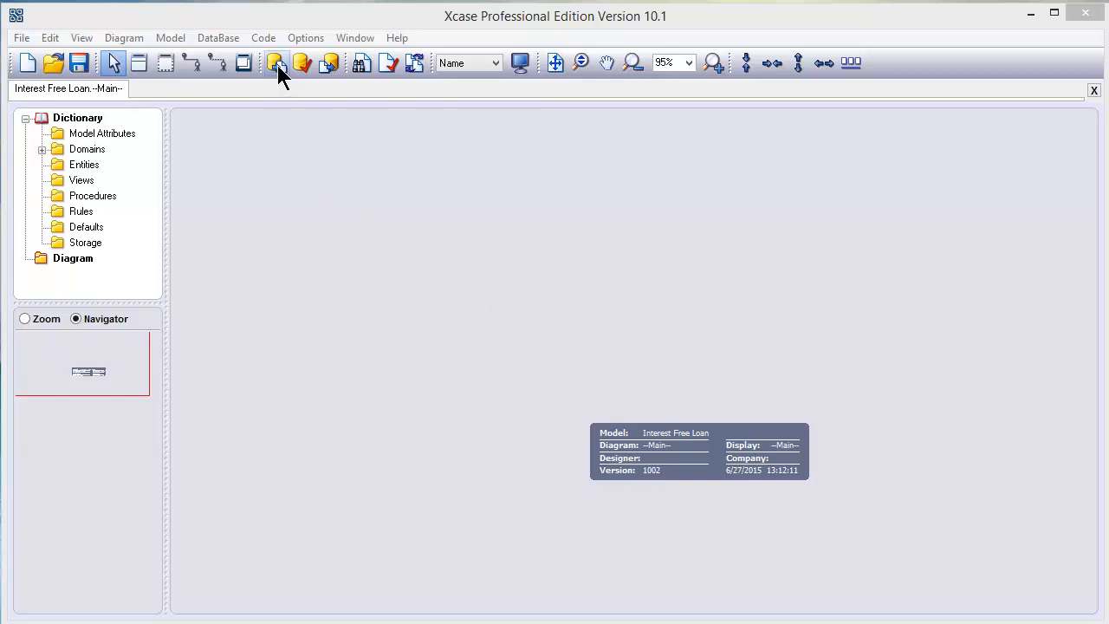
# Connect to the SLM ODBC source and reverse-engineer all 58 tables into the model
pyautogui.click(275, 63)
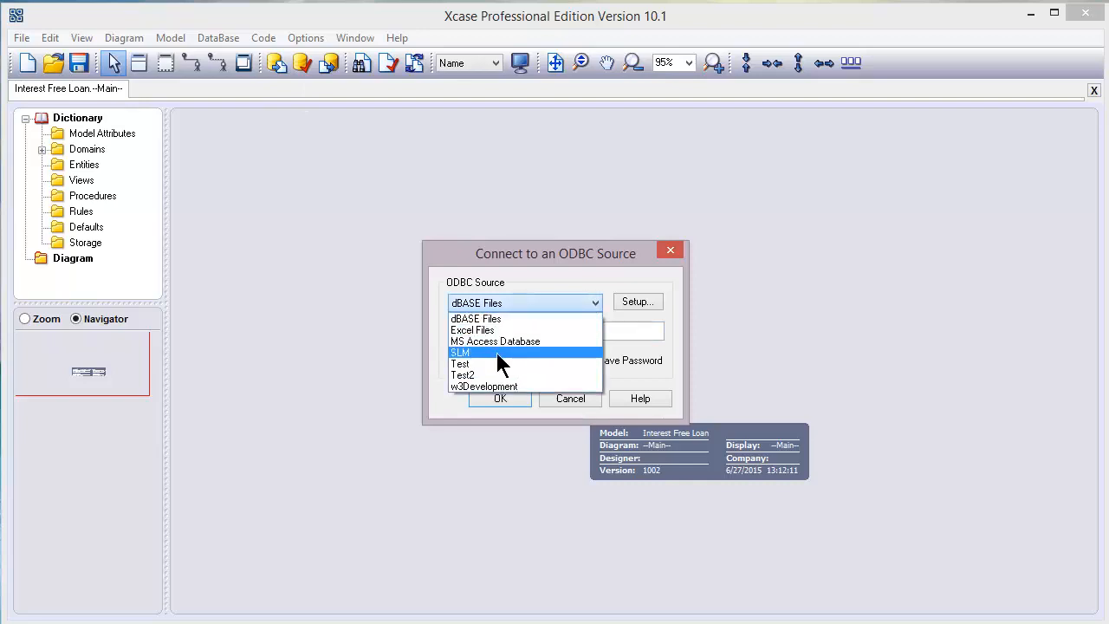
pyautogui.click(461, 353)
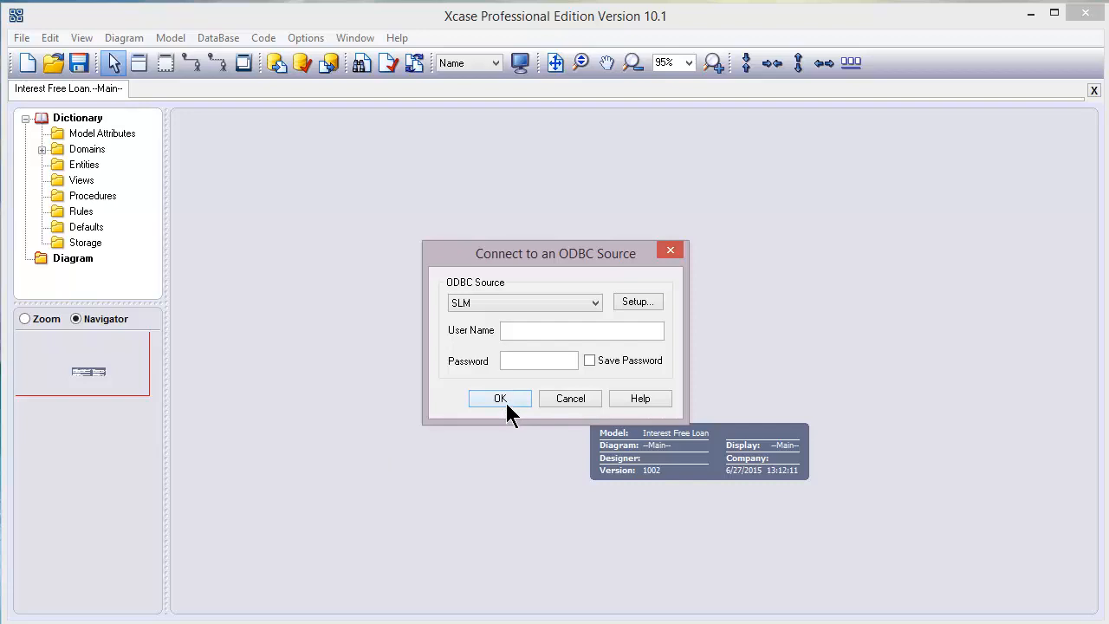
pyautogui.click(500, 398)
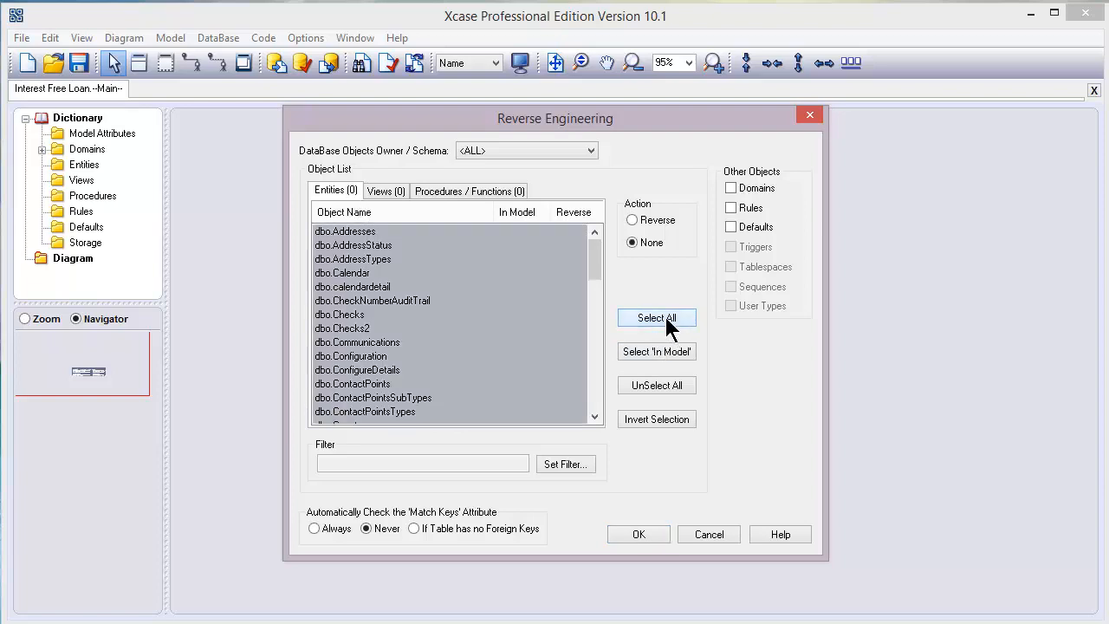
pyautogui.click(656, 317)
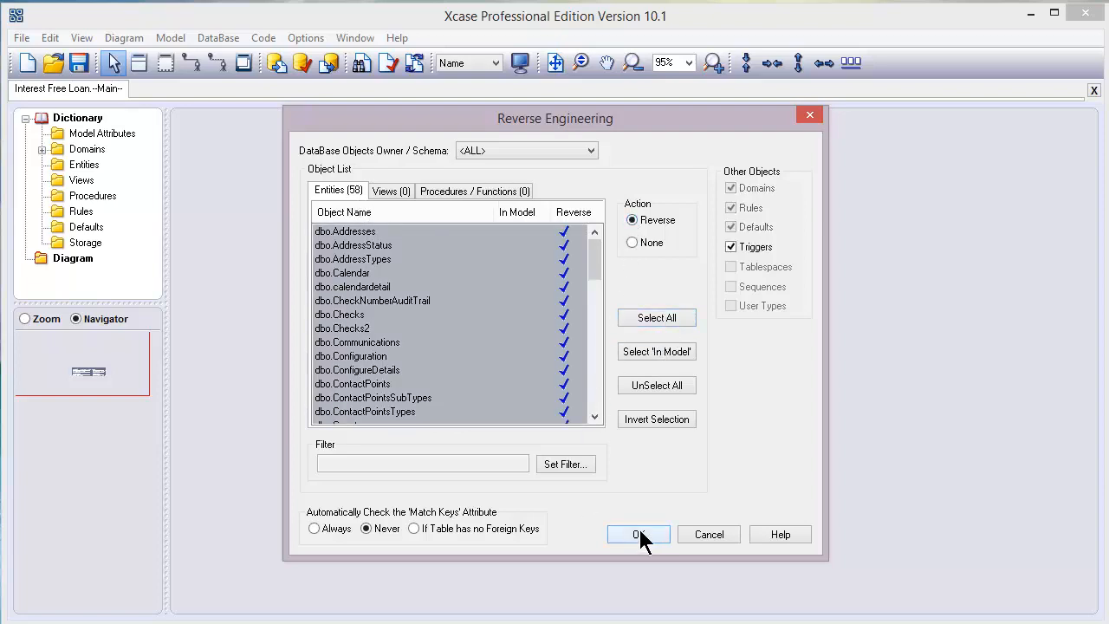
pyautogui.click(638, 534)
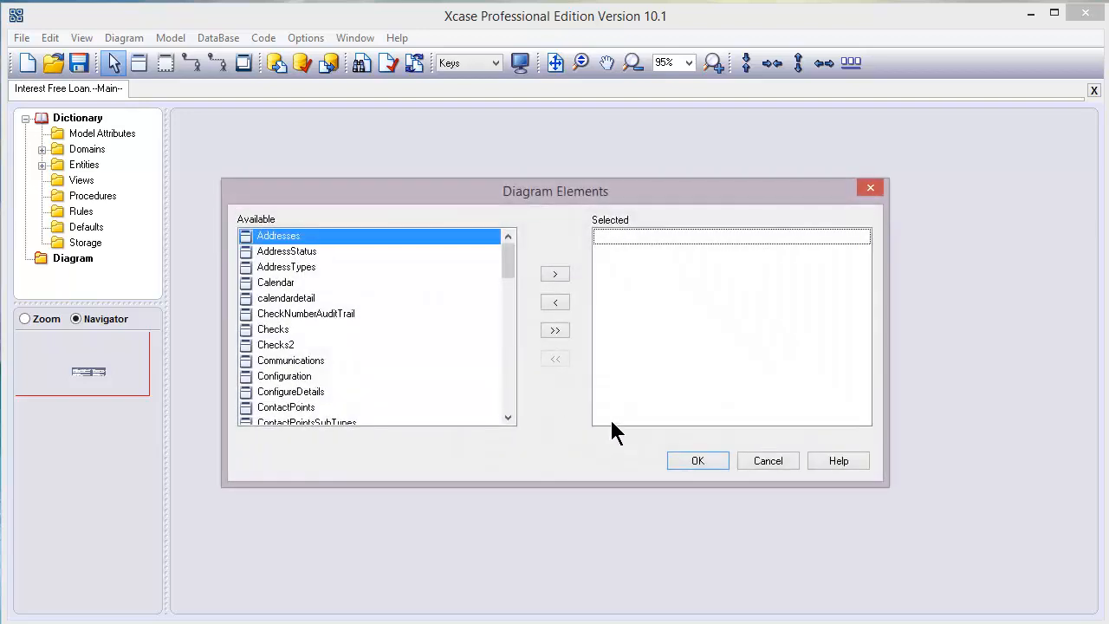
pyautogui.moveTo(567, 368)
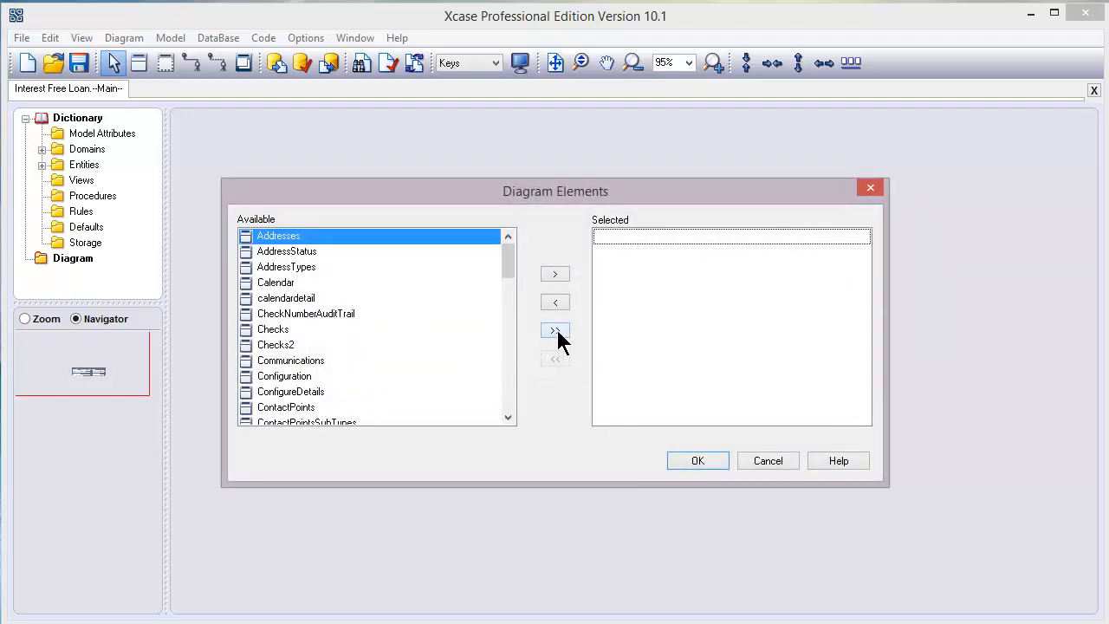
# Move every reverse-engineered entity to Selected so all tables appear on the diagram
pyautogui.click(555, 330)
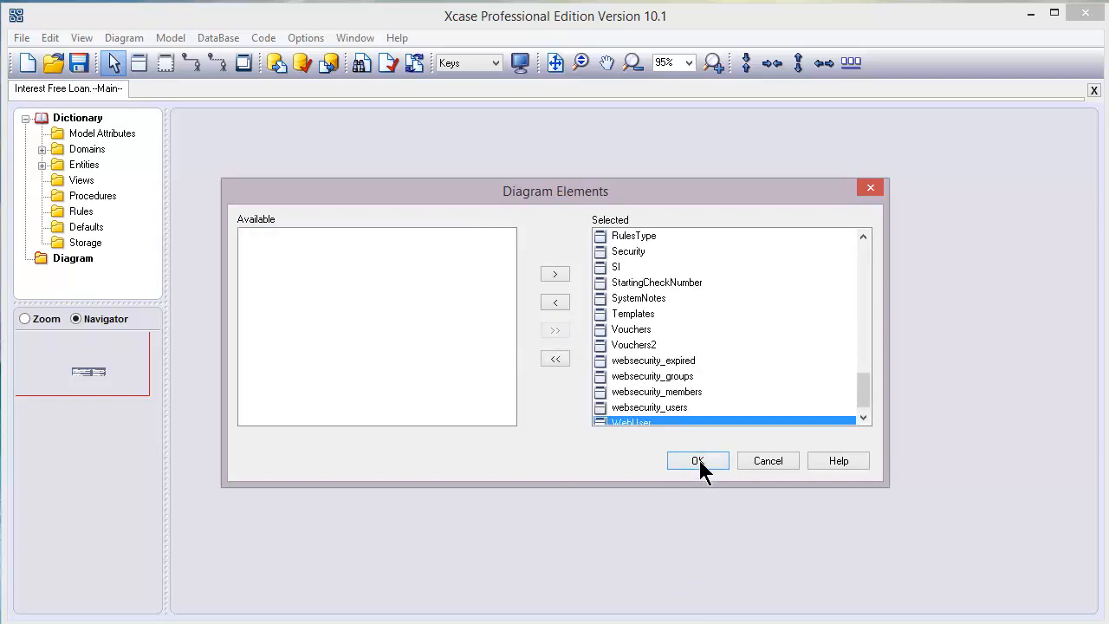
pyautogui.click(698, 460)
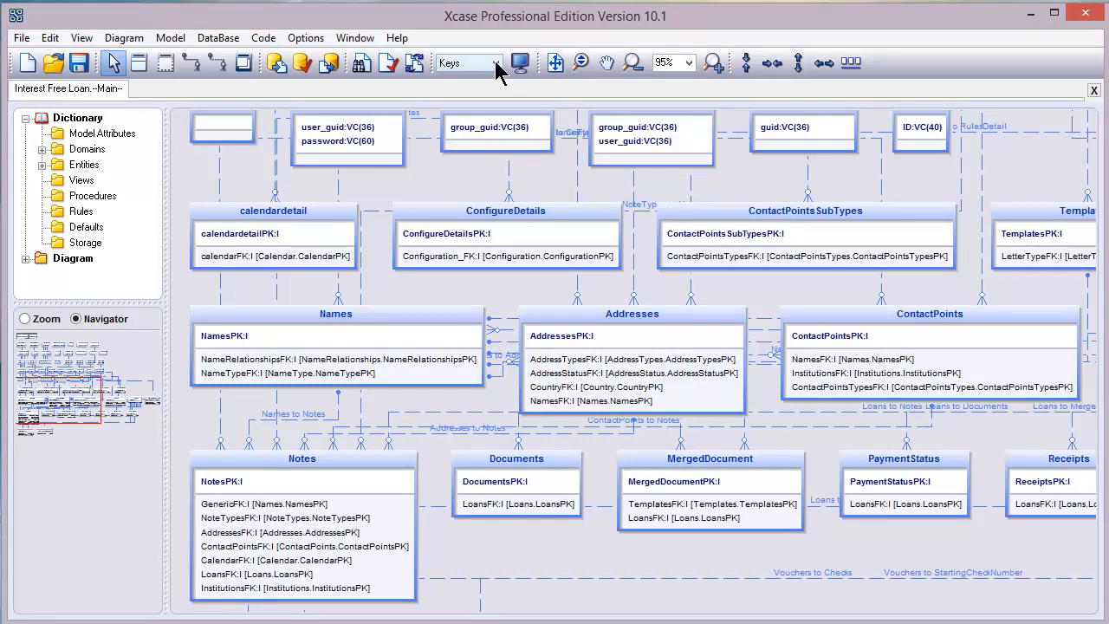
# Display entities by Name only and colour the Loans entity red
pyautogui.click(496, 63)
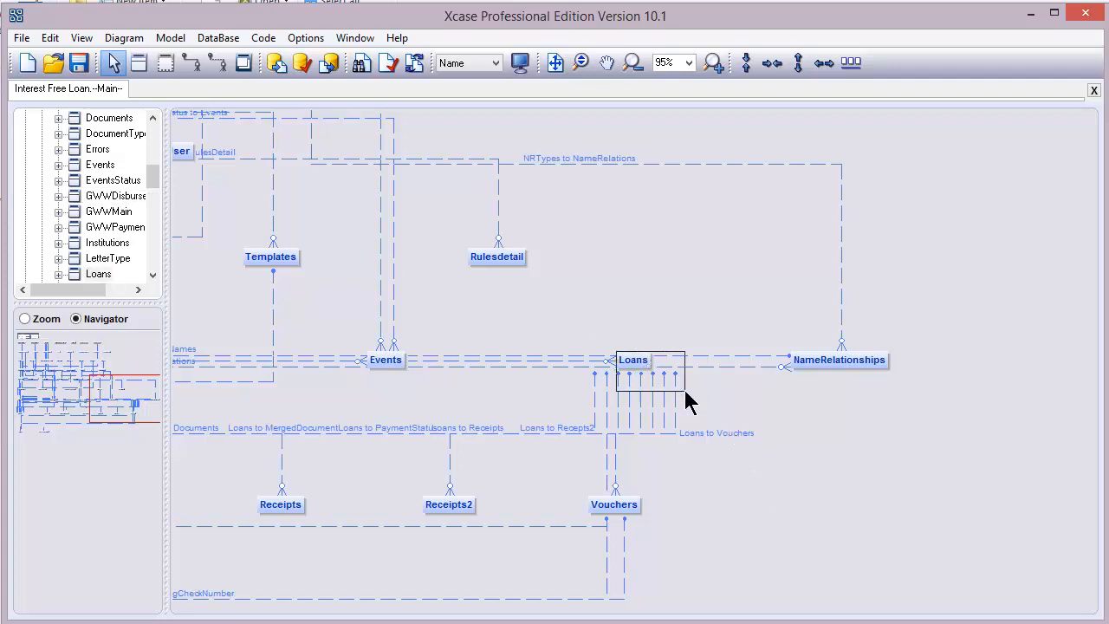
pyautogui.rightClick(650, 360)
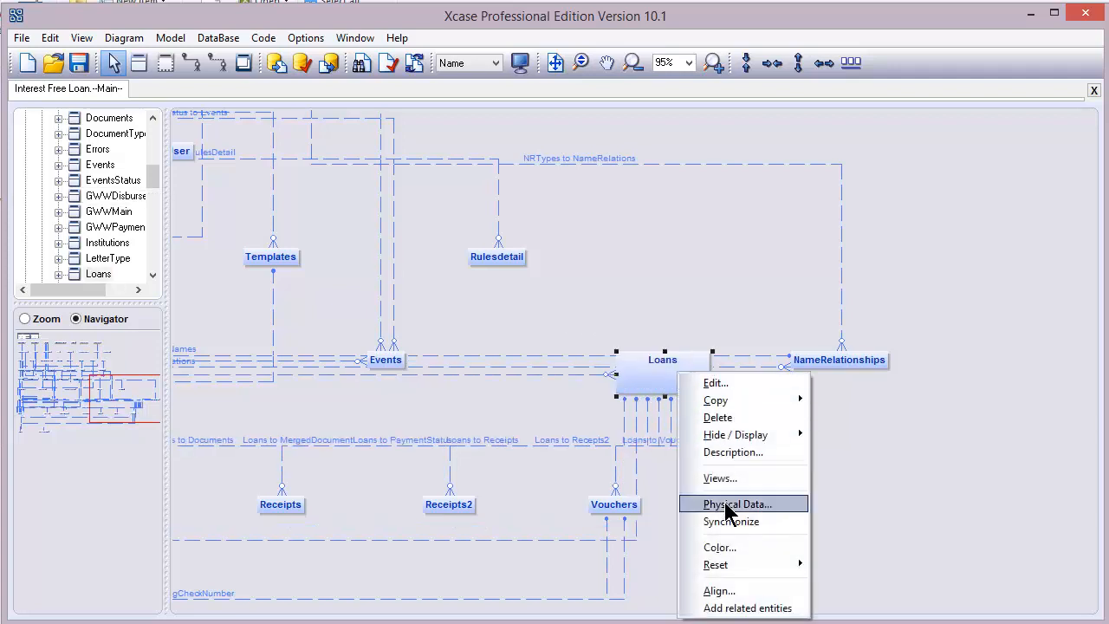
pyautogui.click(720, 547)
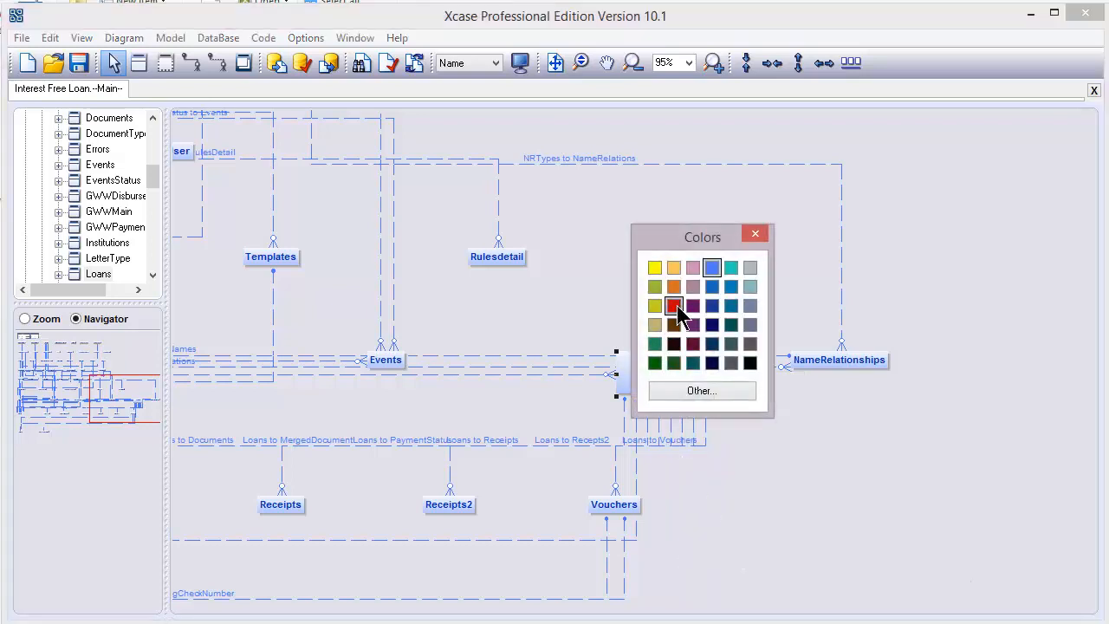
pyautogui.click(674, 305)
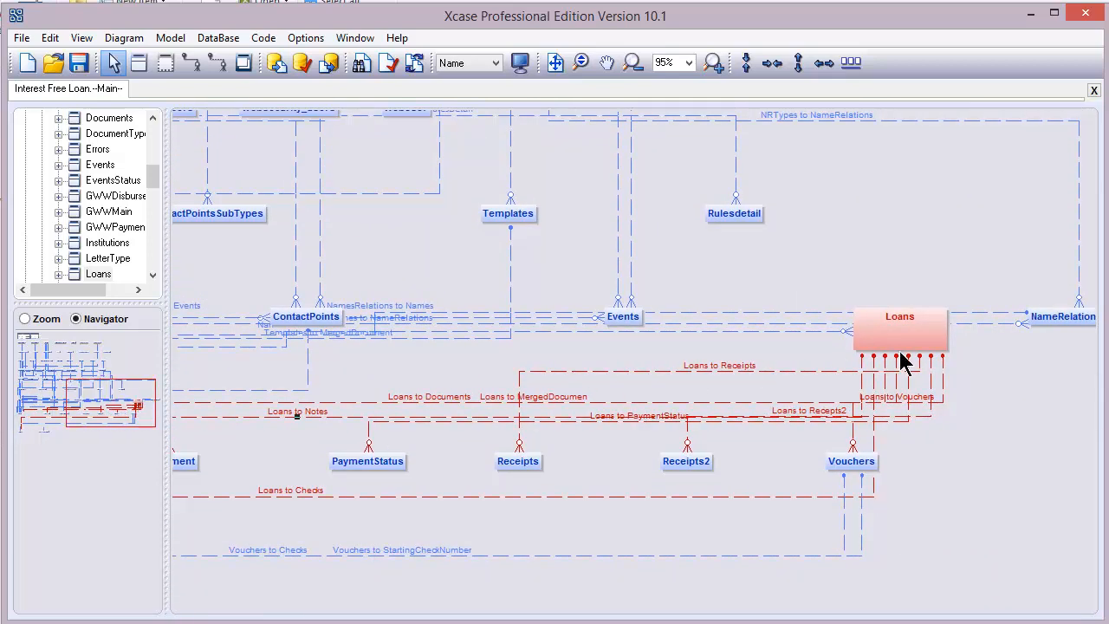
pyautogui.moveTo(918, 344)
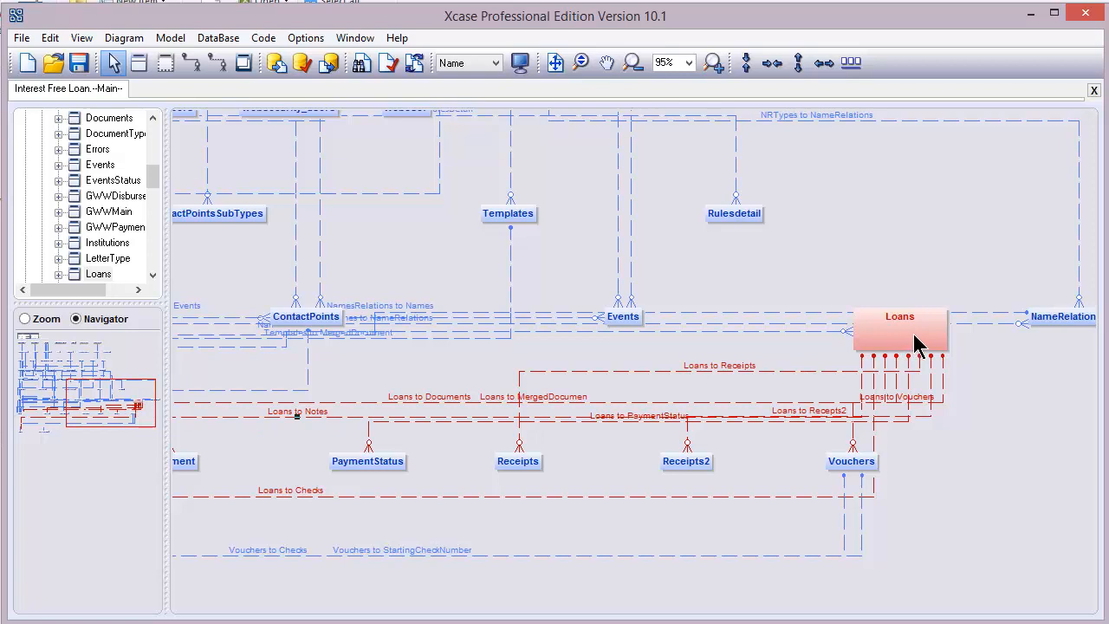
# Review the Loans entity's fields, indexes, incoming and outgoing relationships, and alternate keys
pyautogui.doubleClick(899, 328)
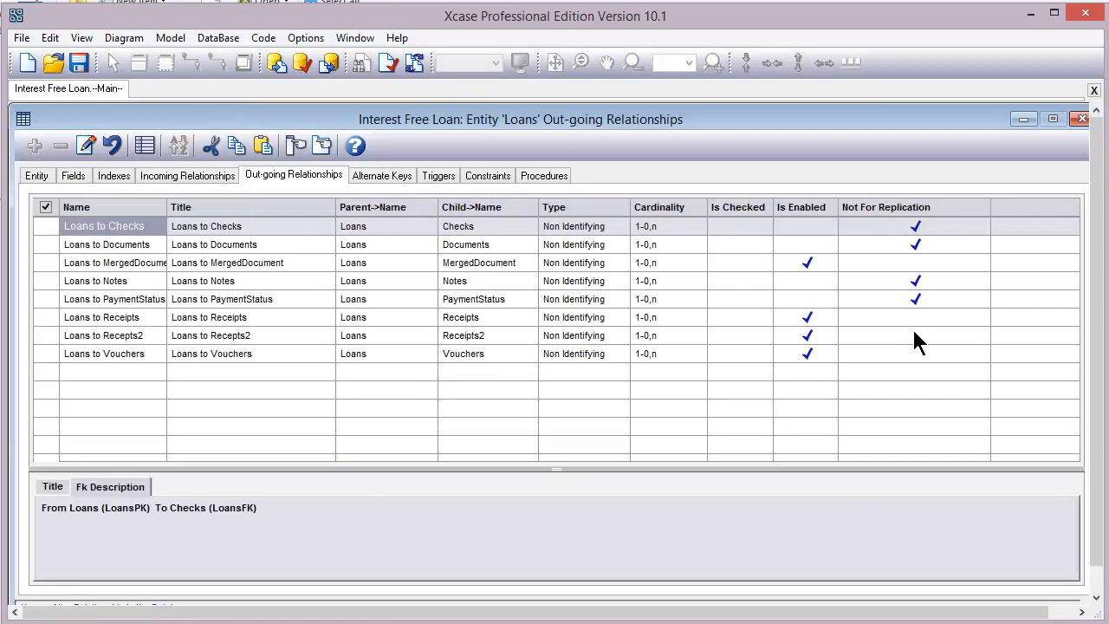
pyautogui.click(73, 175)
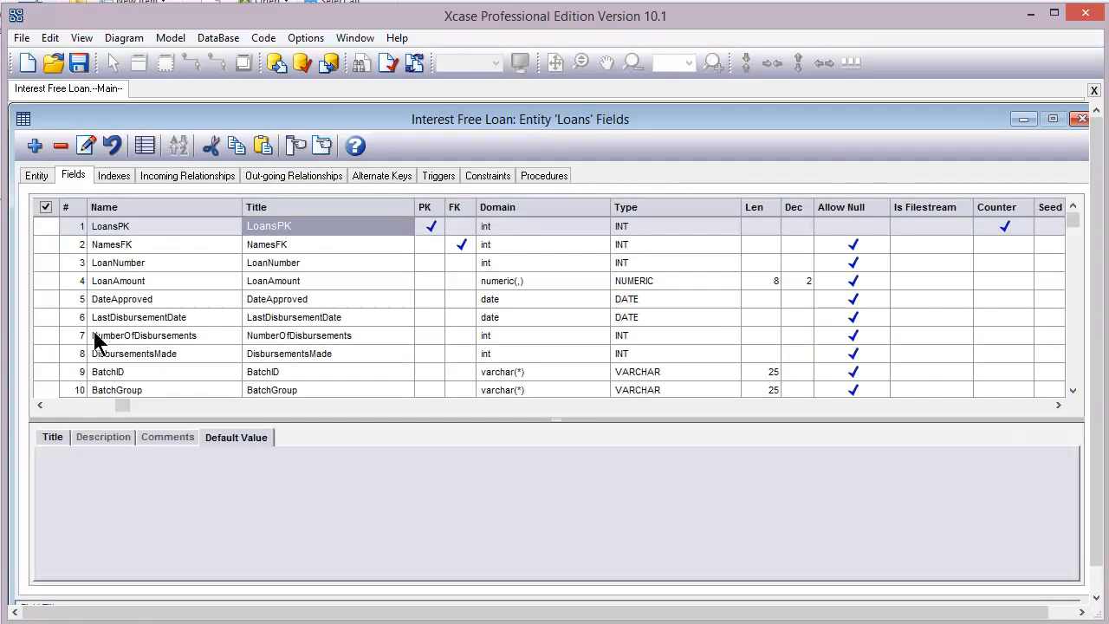
pyautogui.click(114, 175)
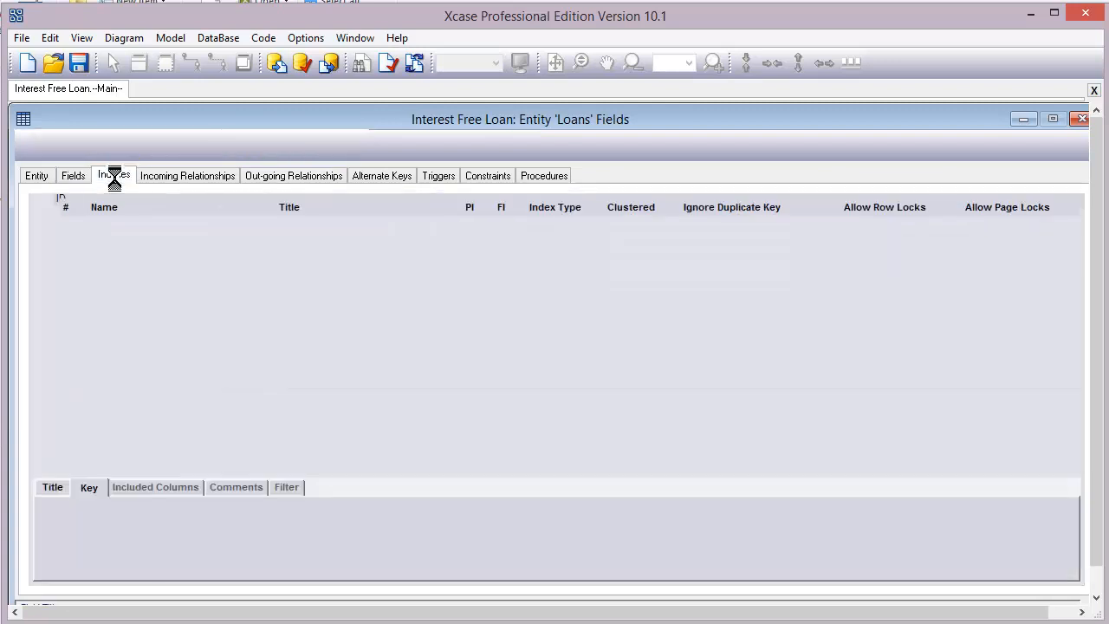
pyautogui.click(187, 175)
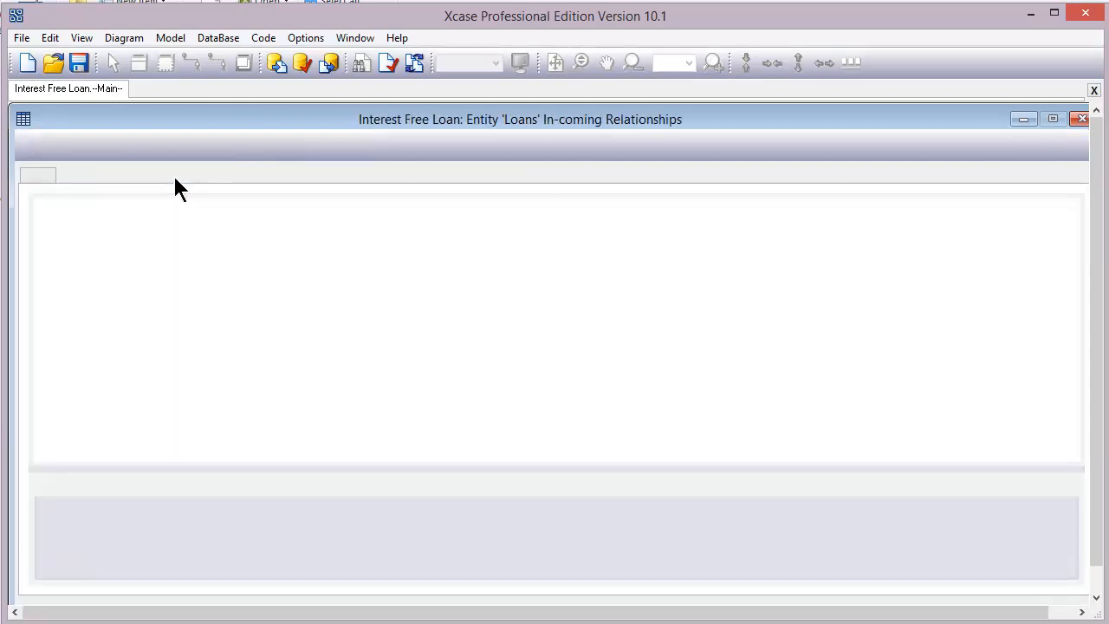
pyautogui.click(293, 175)
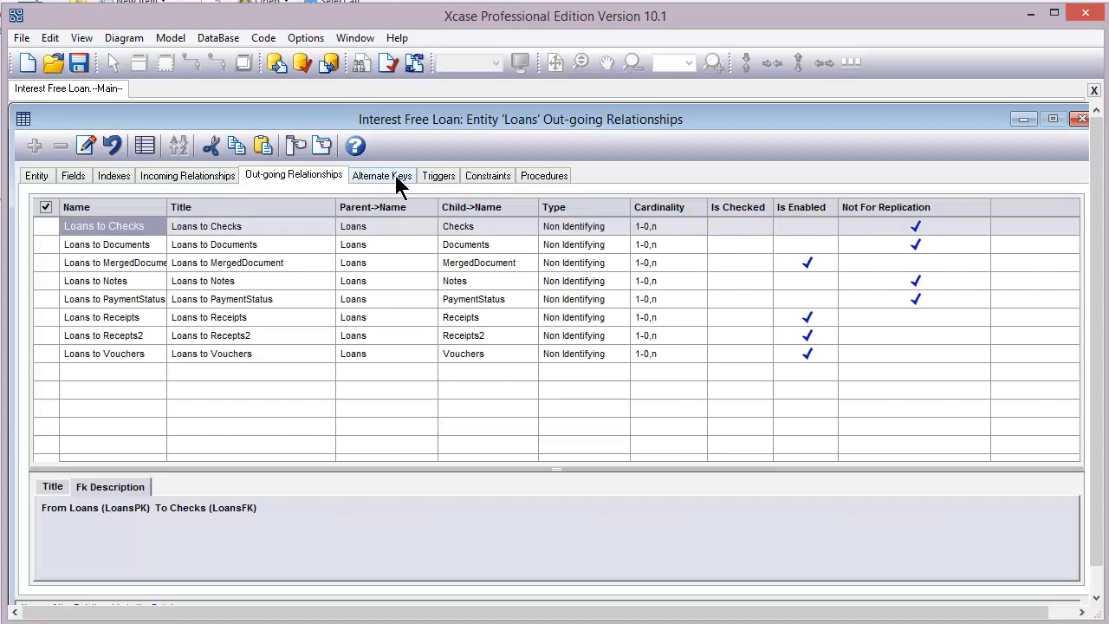
pyautogui.click(381, 175)
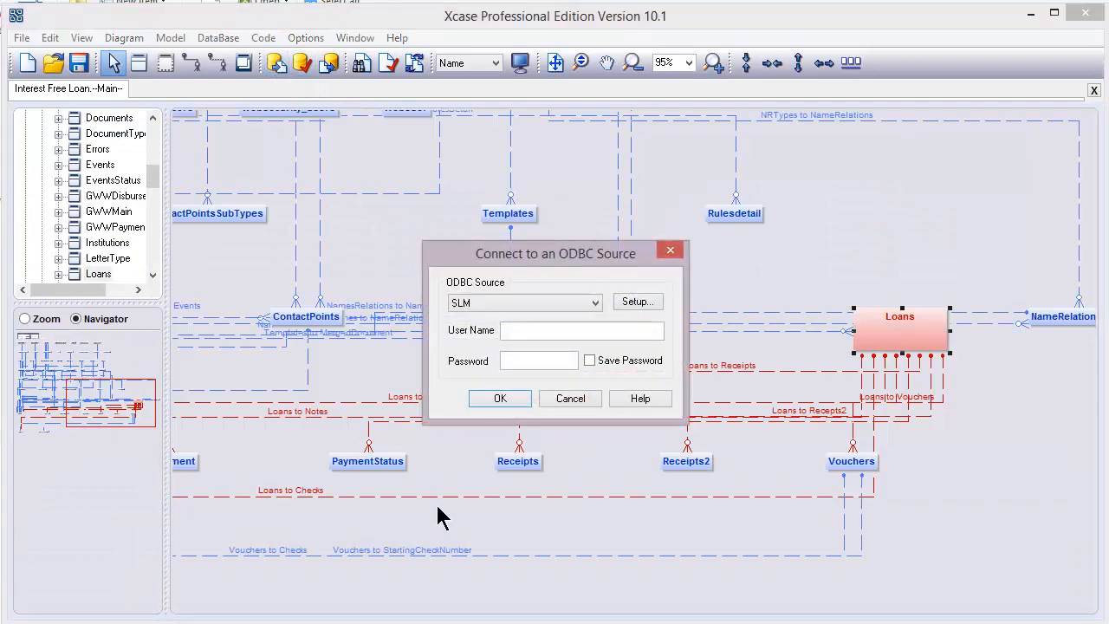
# Import the views vAddressStatus, vAddressTypes, vAttendingInstitute and vChecks and place them on the diagram
pyautogui.click(500, 398)
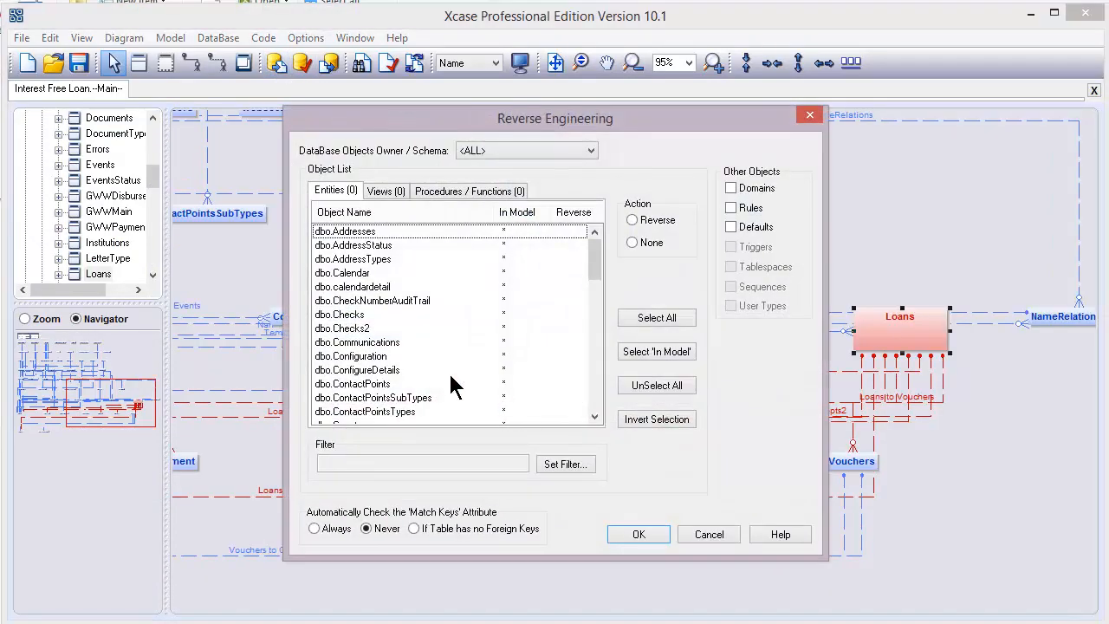
pyautogui.click(385, 191)
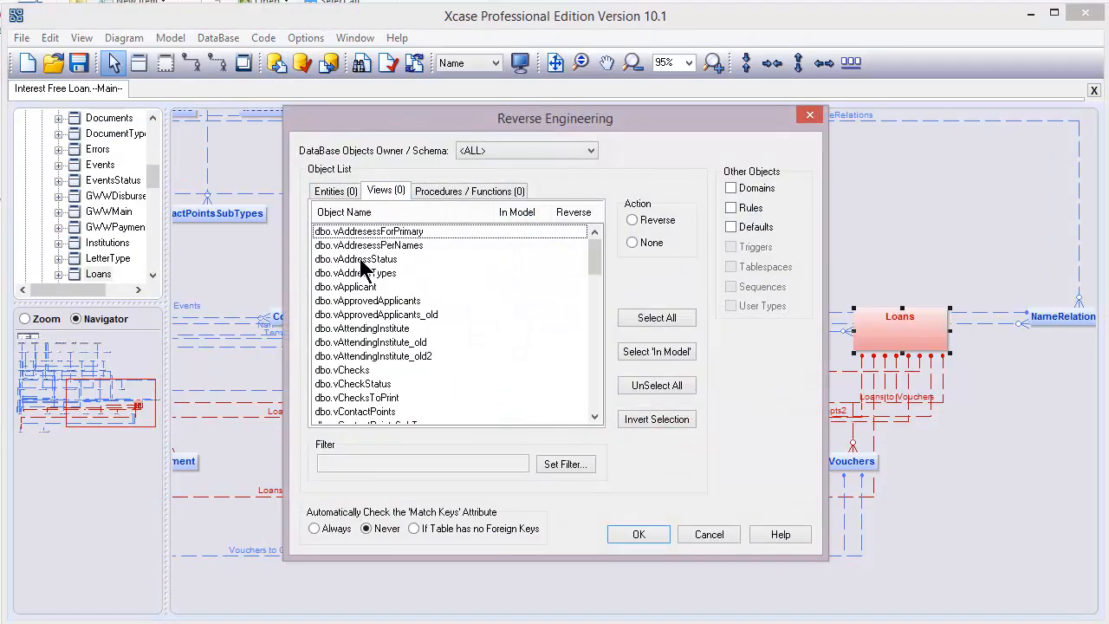
pyautogui.click(355, 258)
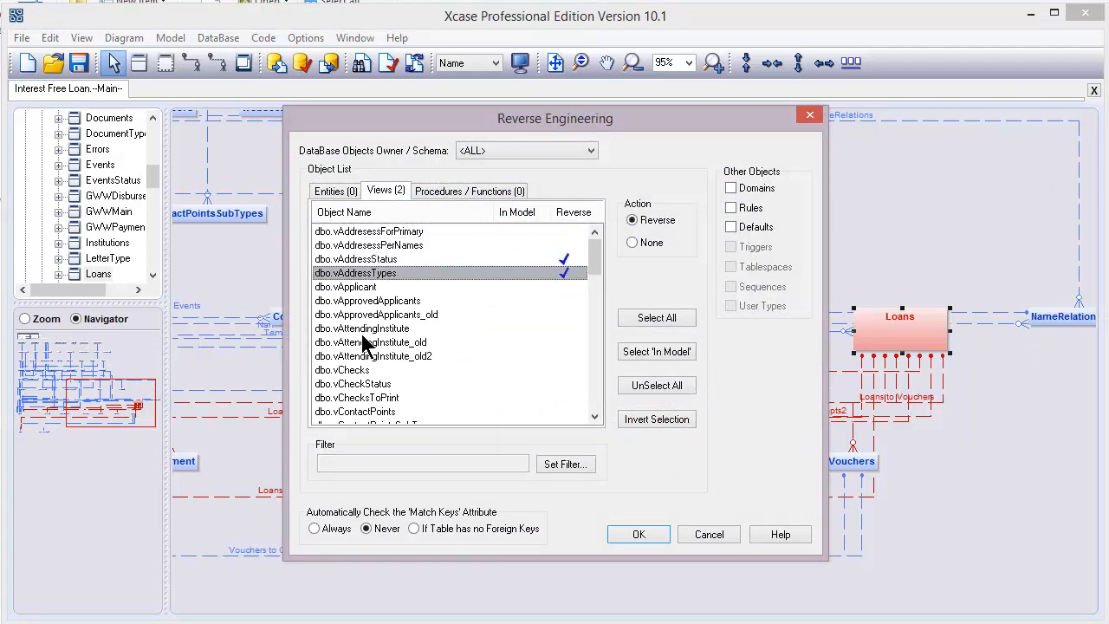
pyautogui.click(364, 370)
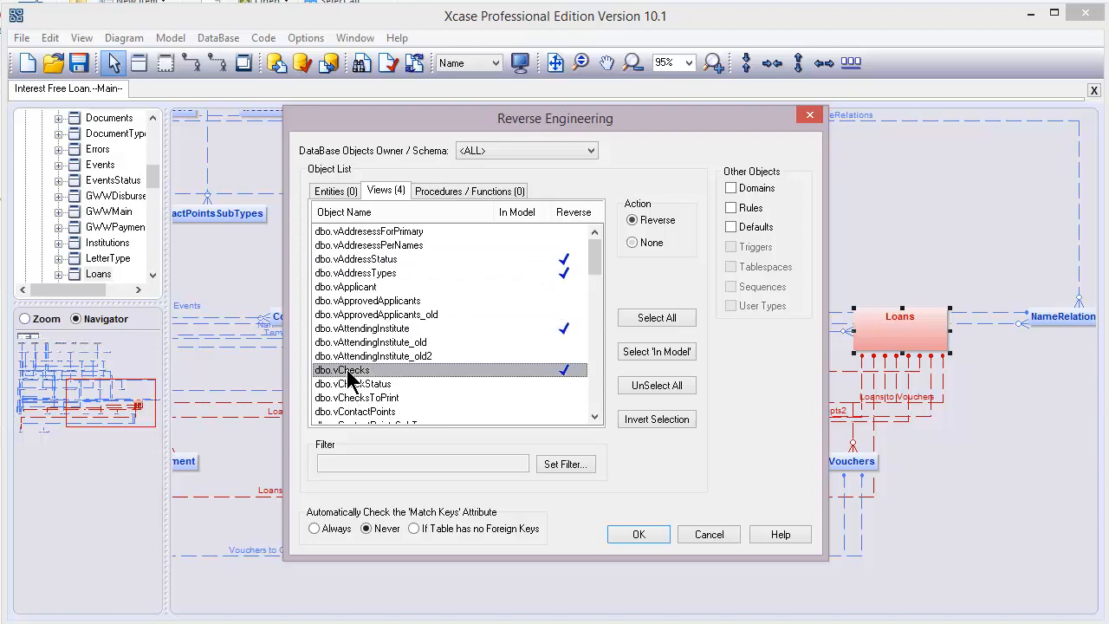
pyautogui.click(638, 534)
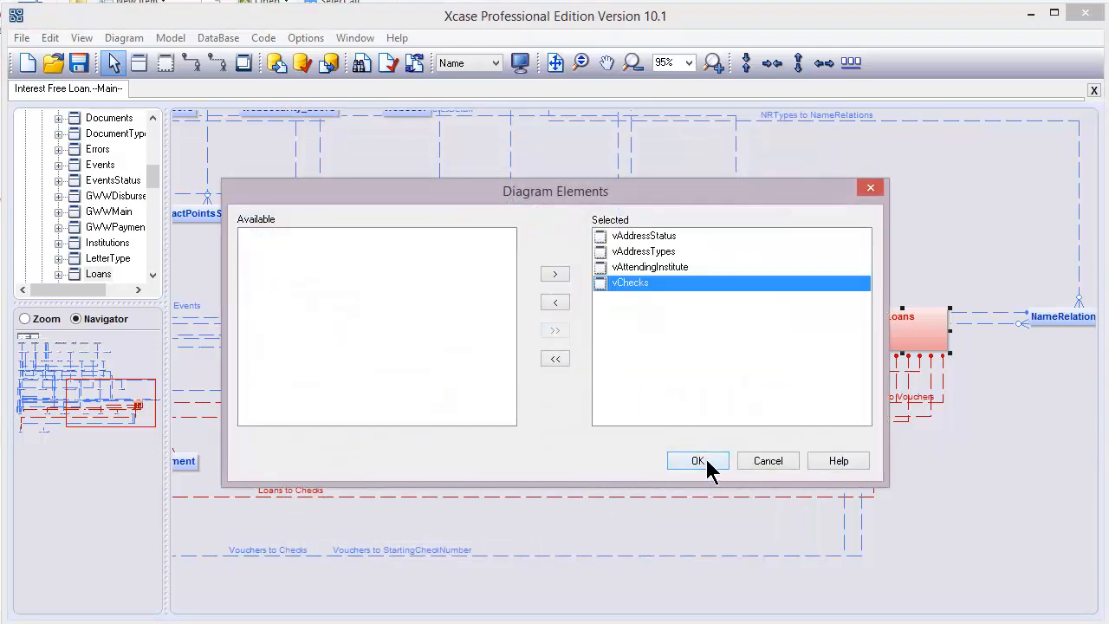
pyautogui.click(697, 460)
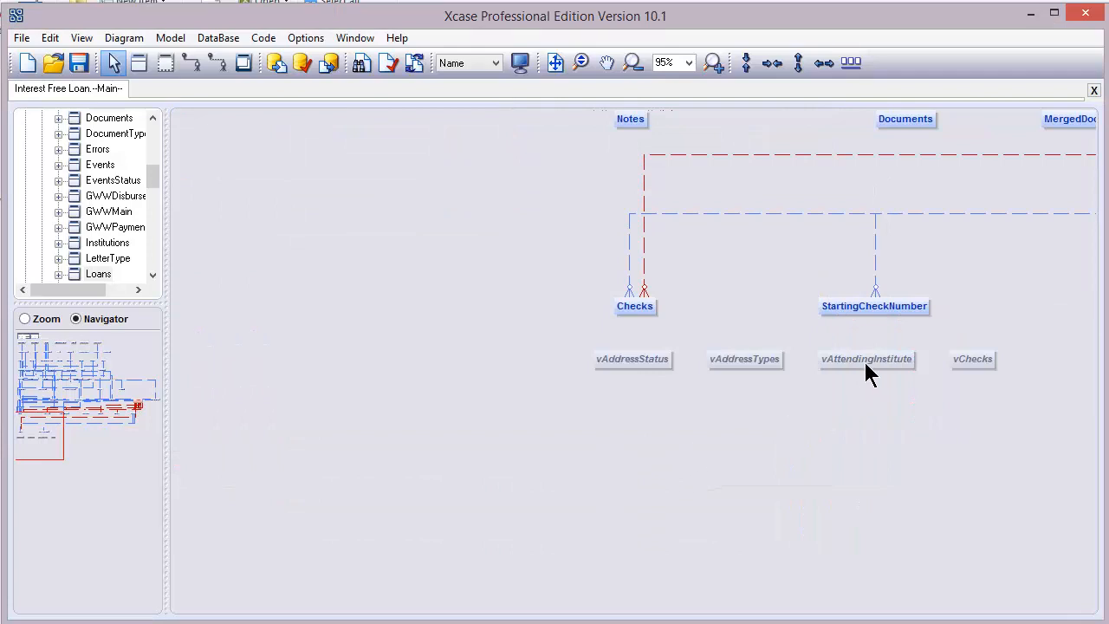
# Inspect the vAttendingInstitute view definition and leave it without saving
pyautogui.doubleClick(866, 358)
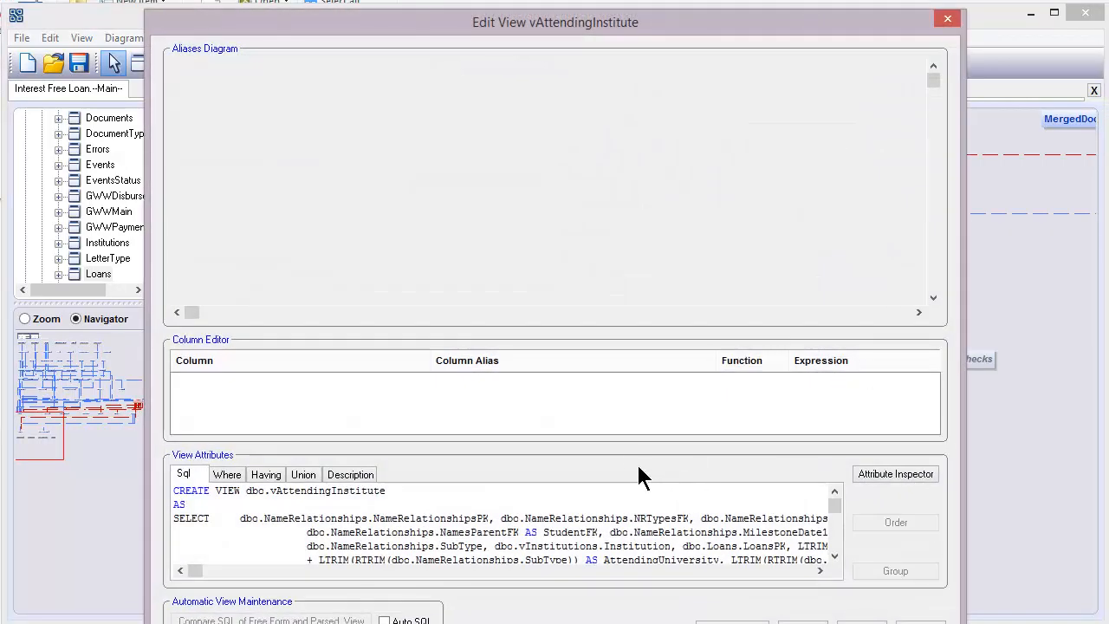
pyautogui.moveTo(847, 523)
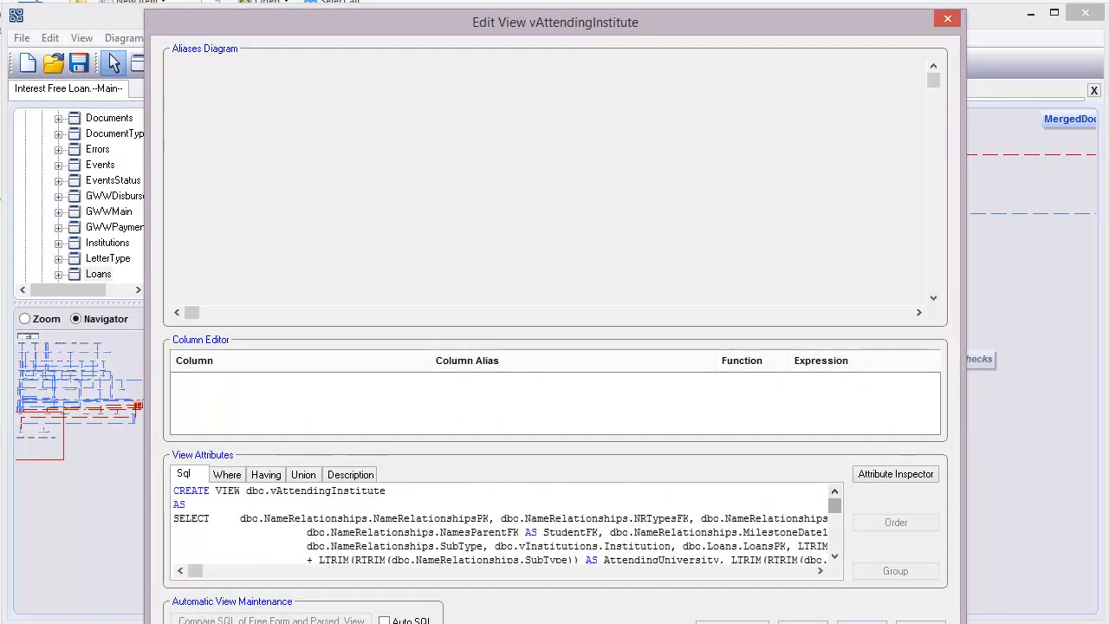
pyautogui.click(946, 18)
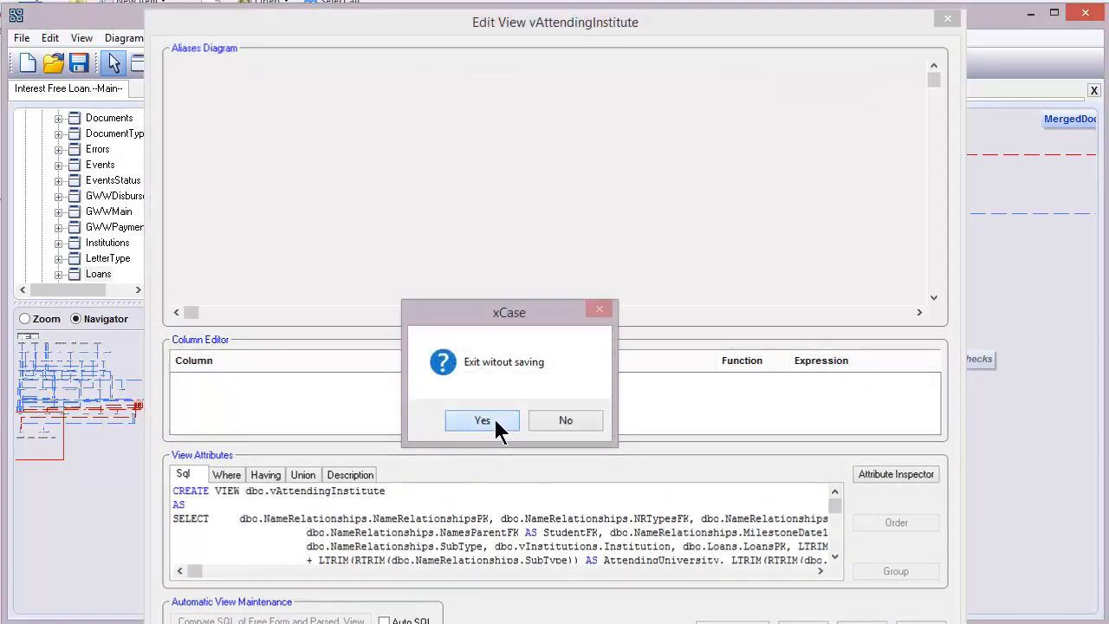
pyautogui.click(482, 421)
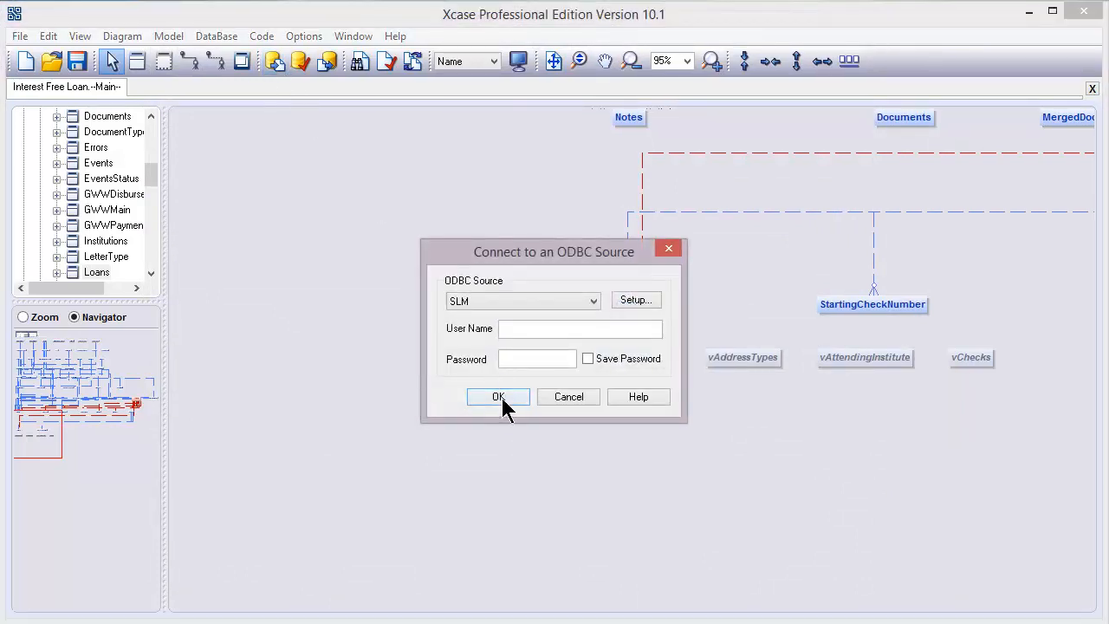
# Import procedures BalanceForLoan, ChangeSortOrder, CreateChecksNumbers and DeferredToDate, then view ChangeSortOrder
pyautogui.click(498, 396)
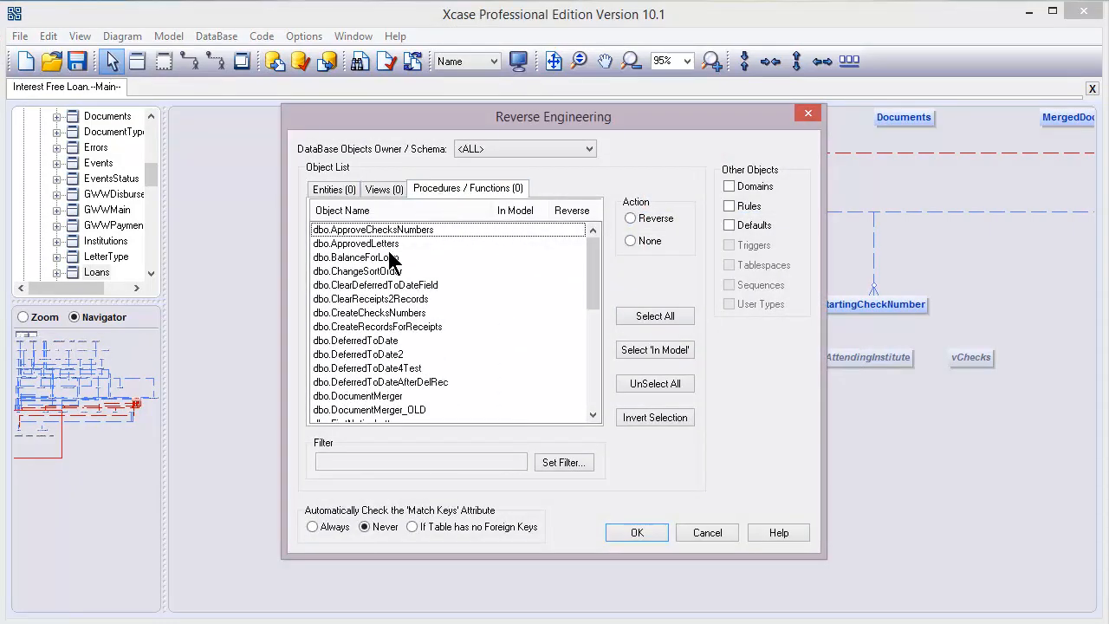
pyautogui.click(364, 270)
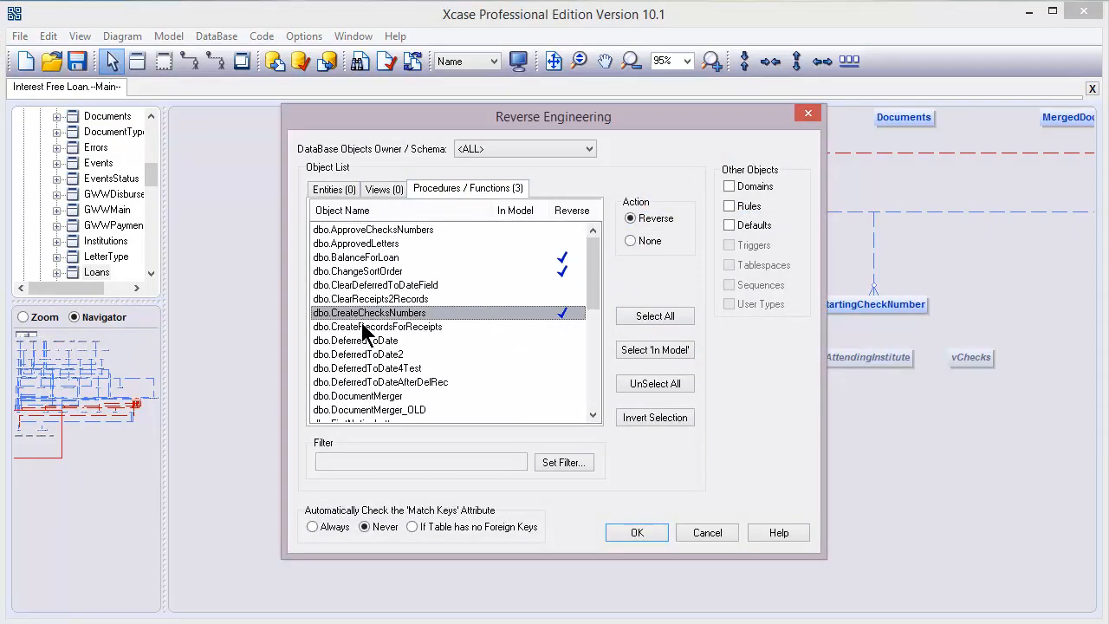
pyautogui.click(356, 340)
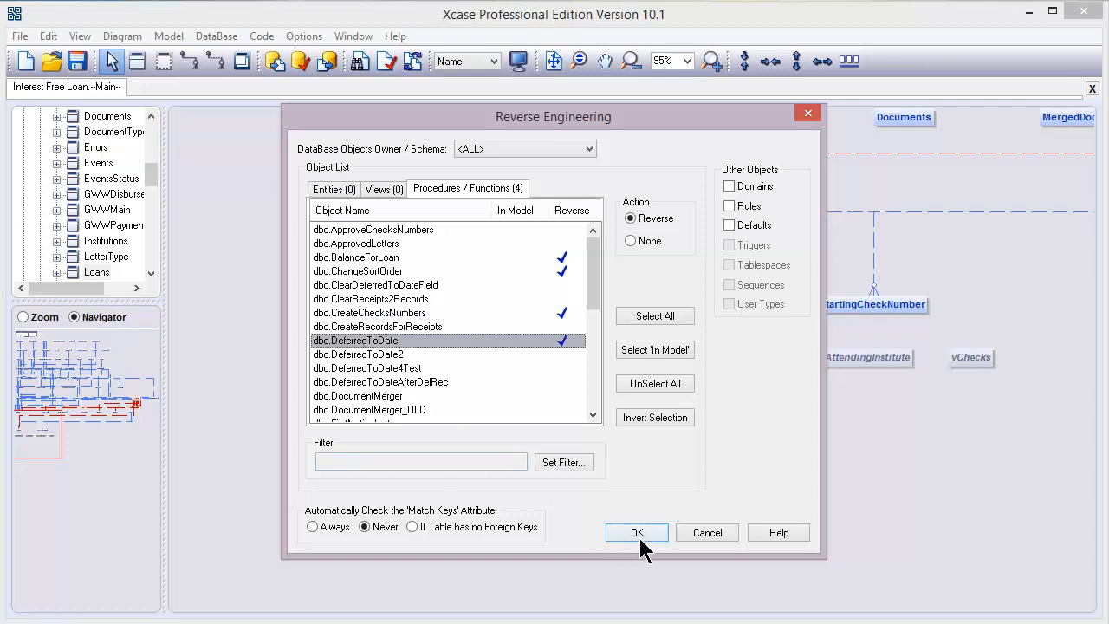
pyautogui.click(637, 532)
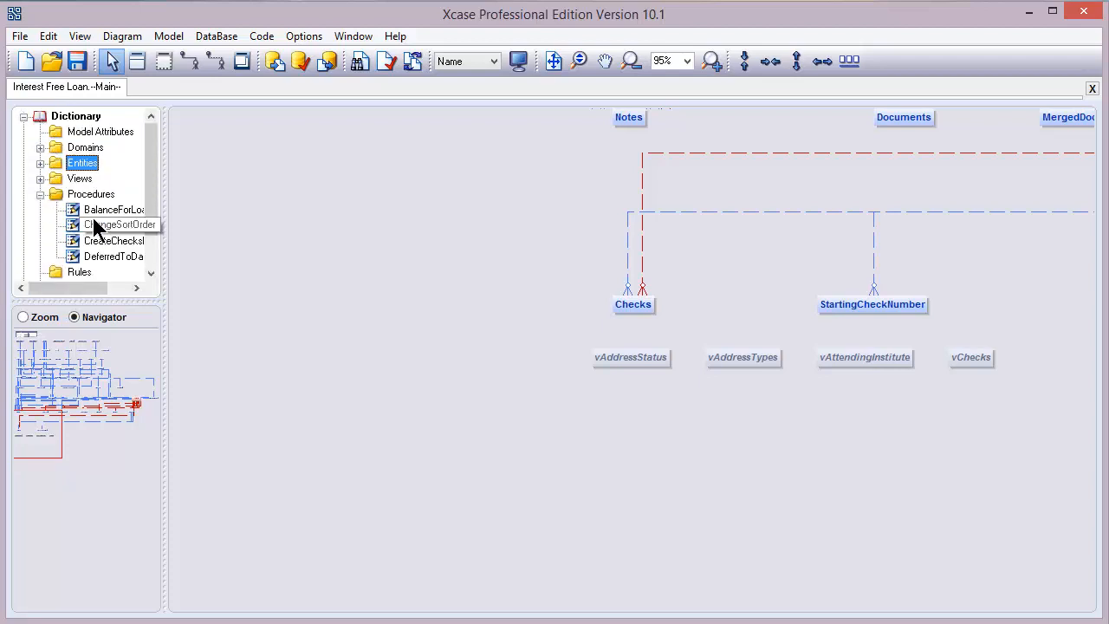
pyautogui.doubleClick(110, 209)
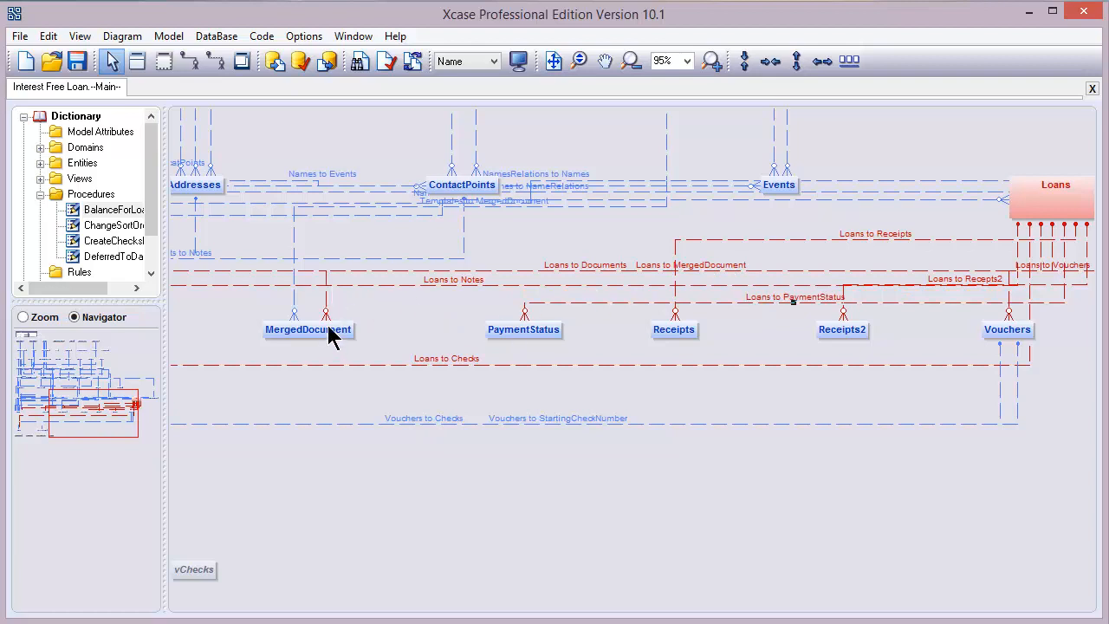
# Move MergedDocument lower and reposition the Loans to Receipts2 relationship label
pyautogui.moveTo(307, 330); pyautogui.dragTo(334, 379)
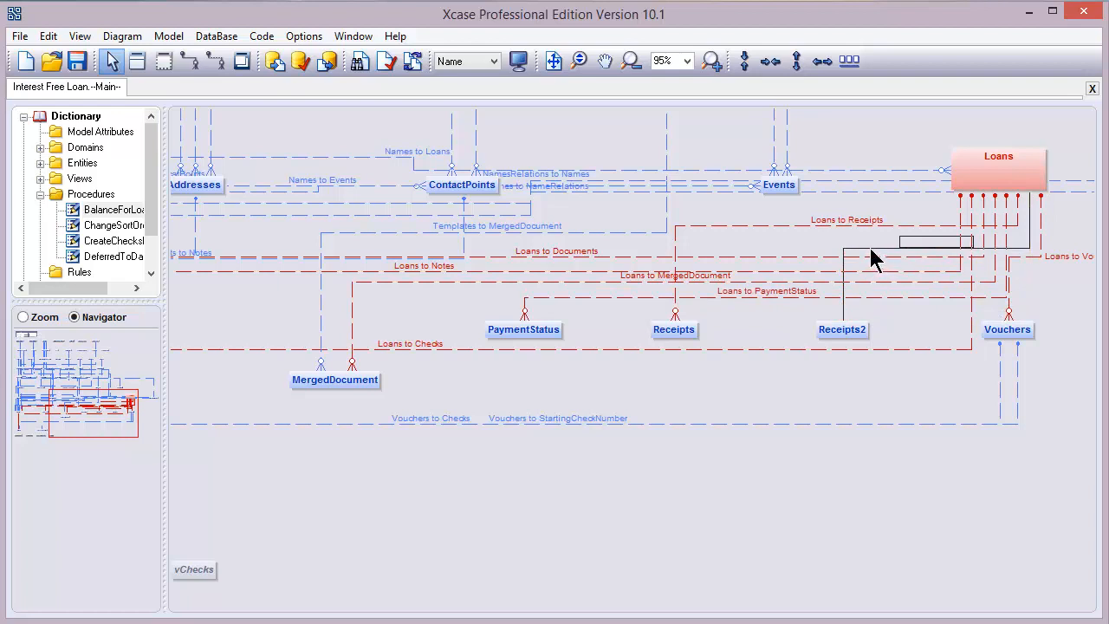
pyautogui.click(873, 258)
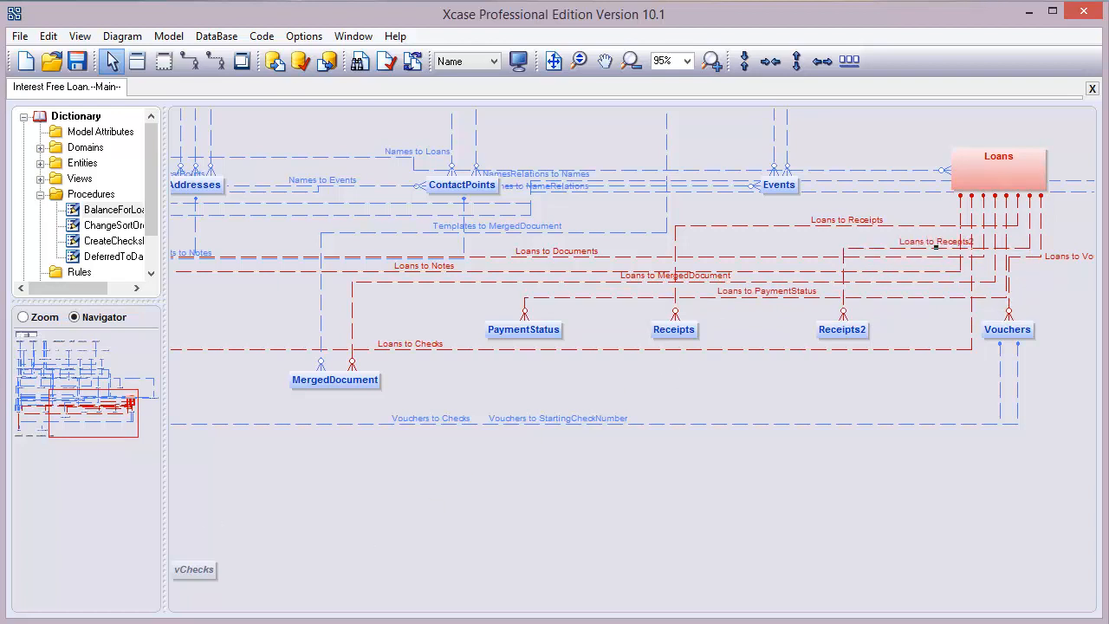